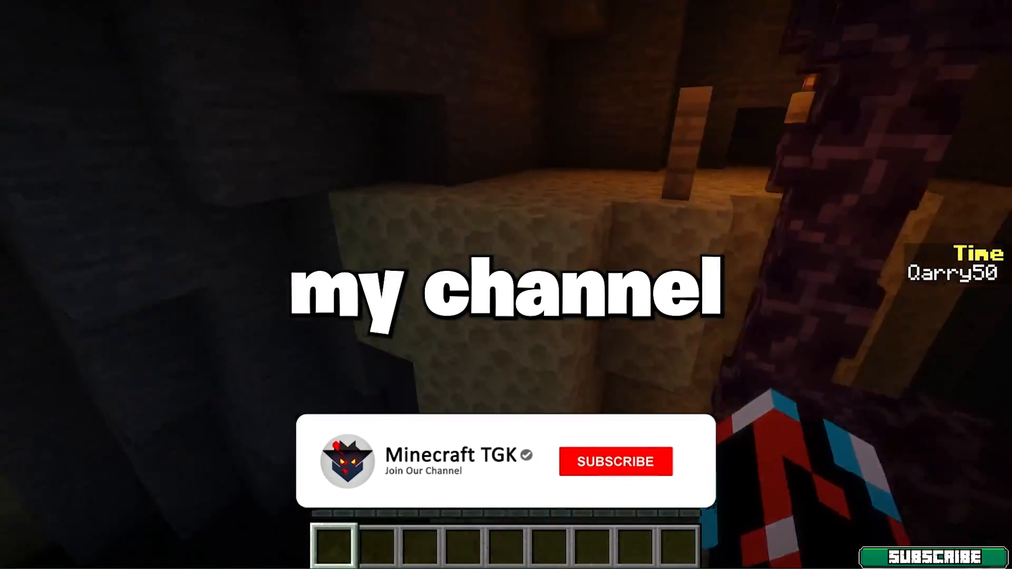
# Step: Run ipconfig in Command Prompt and select the IPv4 address 192.168.0.105
pyautogui.click(616, 462)
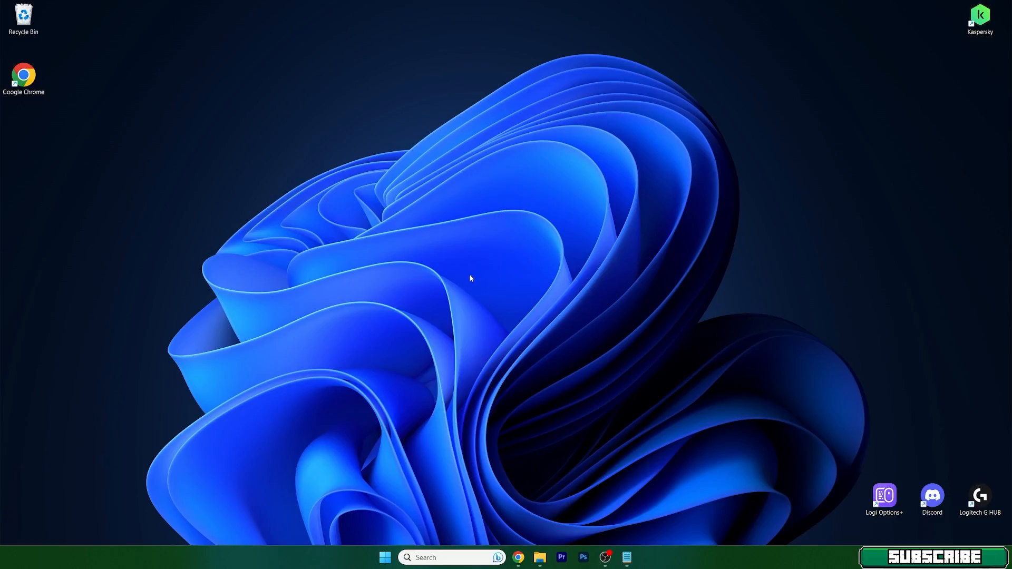
pyautogui.moveTo(460, 277)
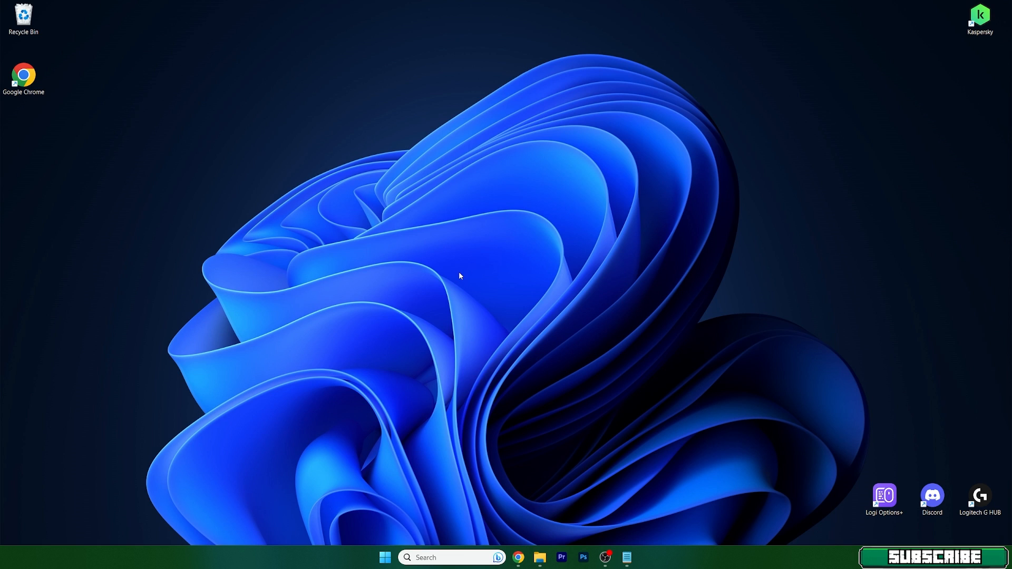
pyautogui.moveTo(449, 303)
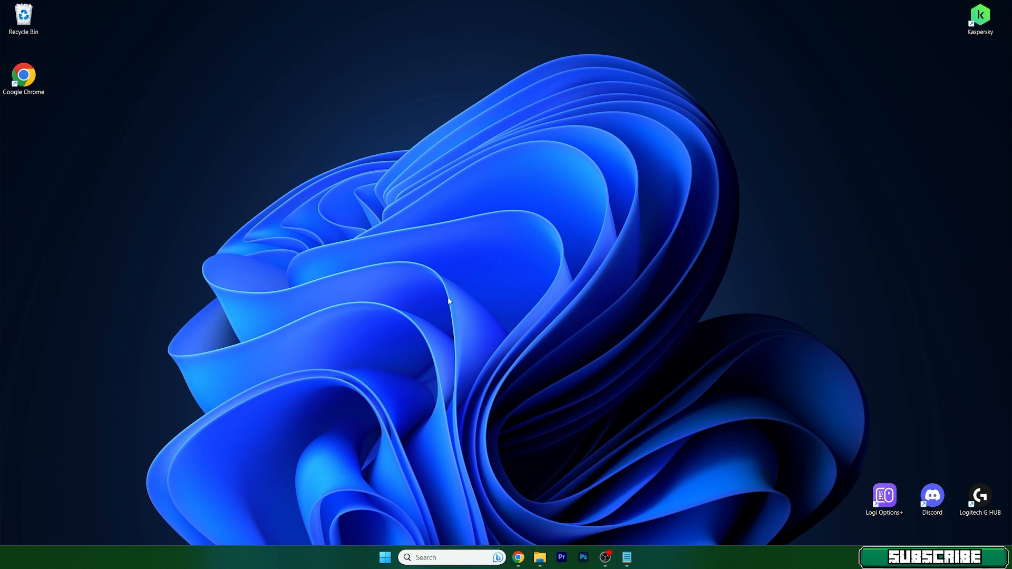
pyautogui.moveTo(414, 470)
pyautogui.write('command')
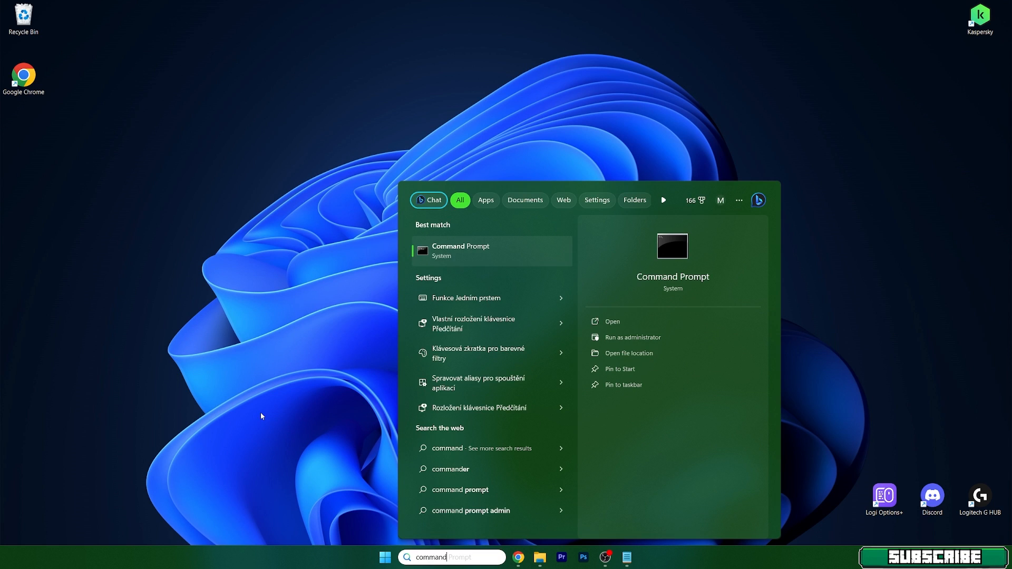
pyautogui.click(460, 251)
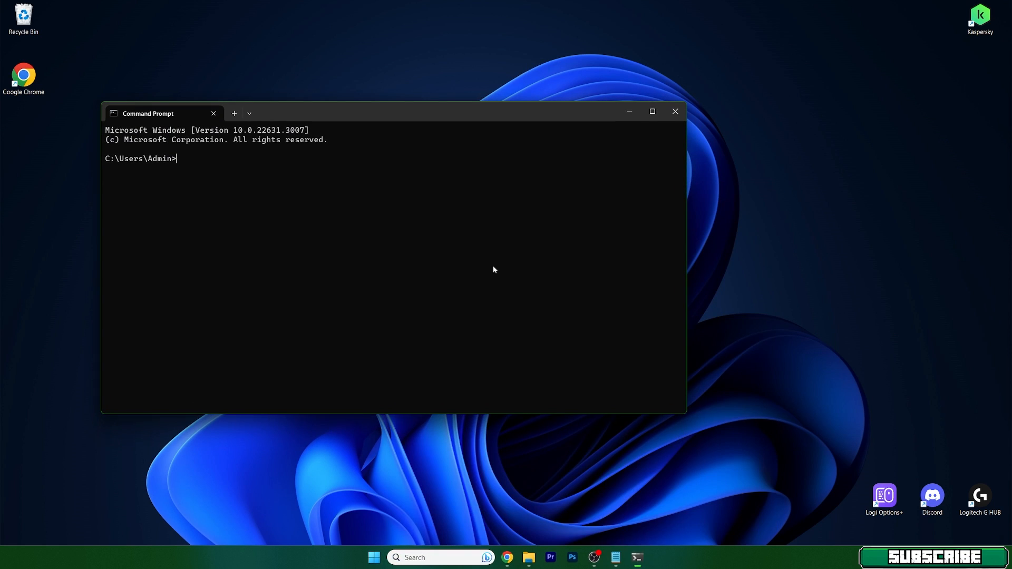
pyautogui.write('ipconfig')
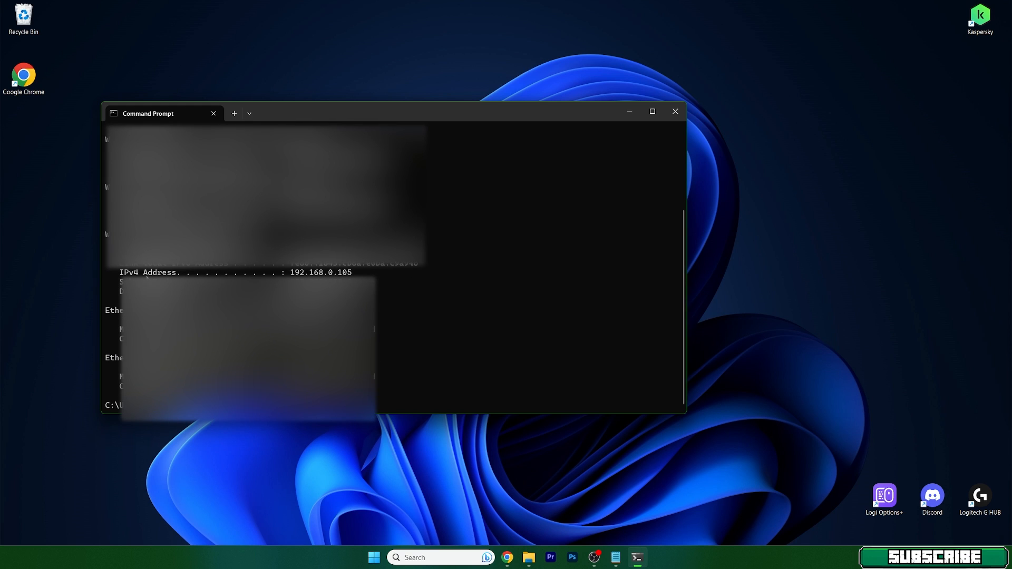
pyautogui.doubleClick(317, 273)
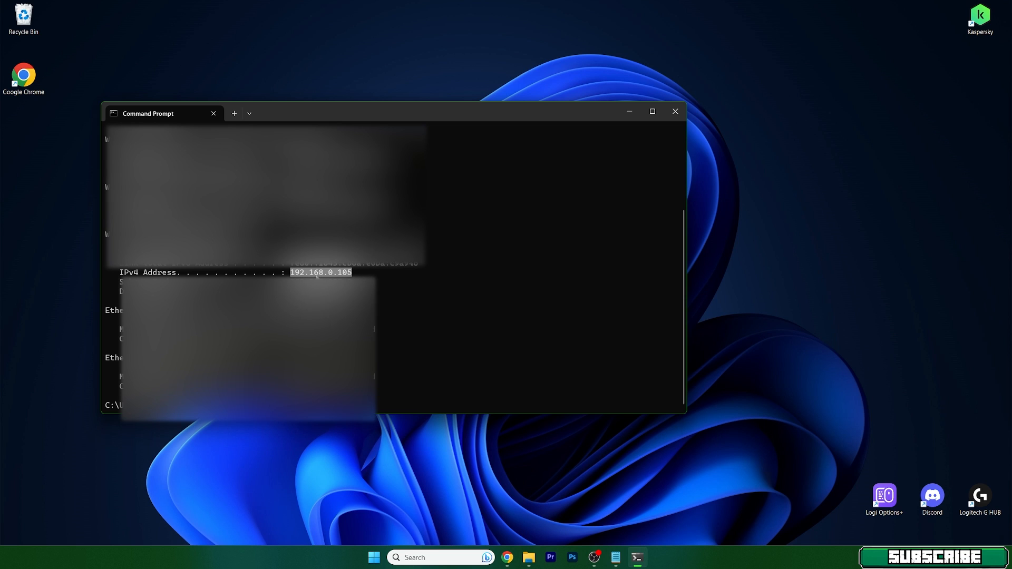
# Step: Start creating a new item on the desktop from the right-click New menu
pyautogui.rightClick(800, 293)
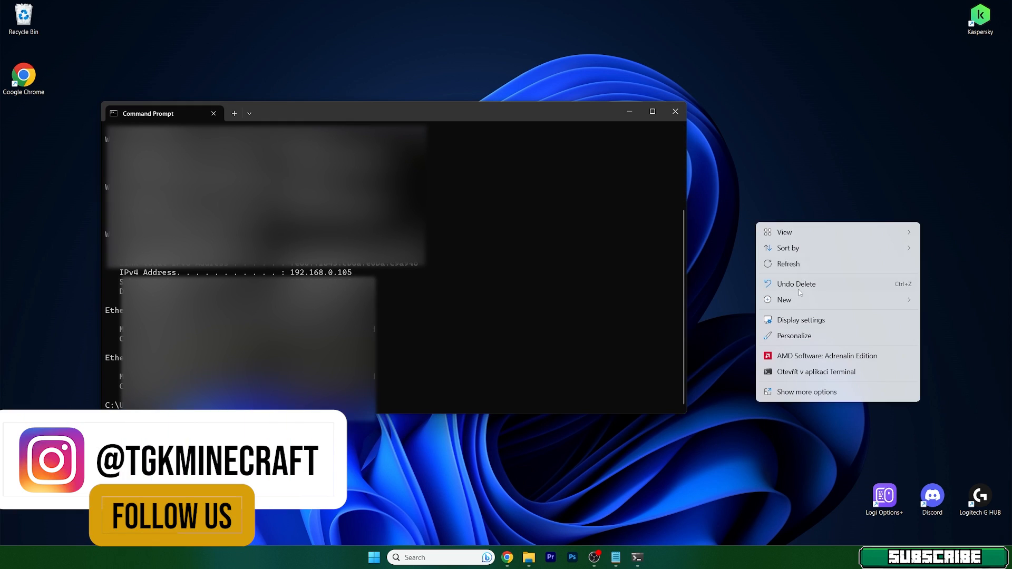
pyautogui.click(784, 300)
pyautogui.write('IPv4.txt')
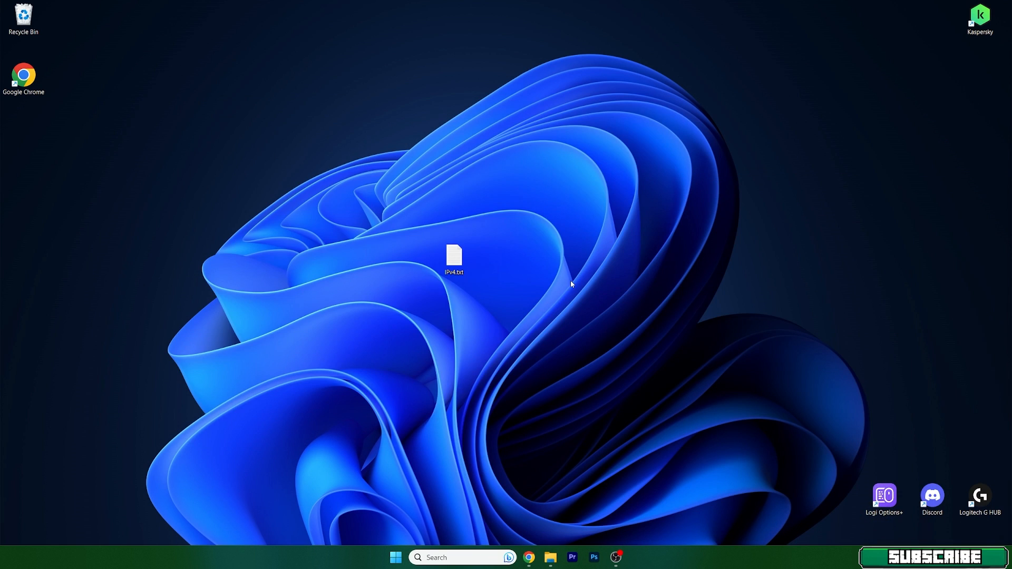
pyautogui.moveTo(581, 269)
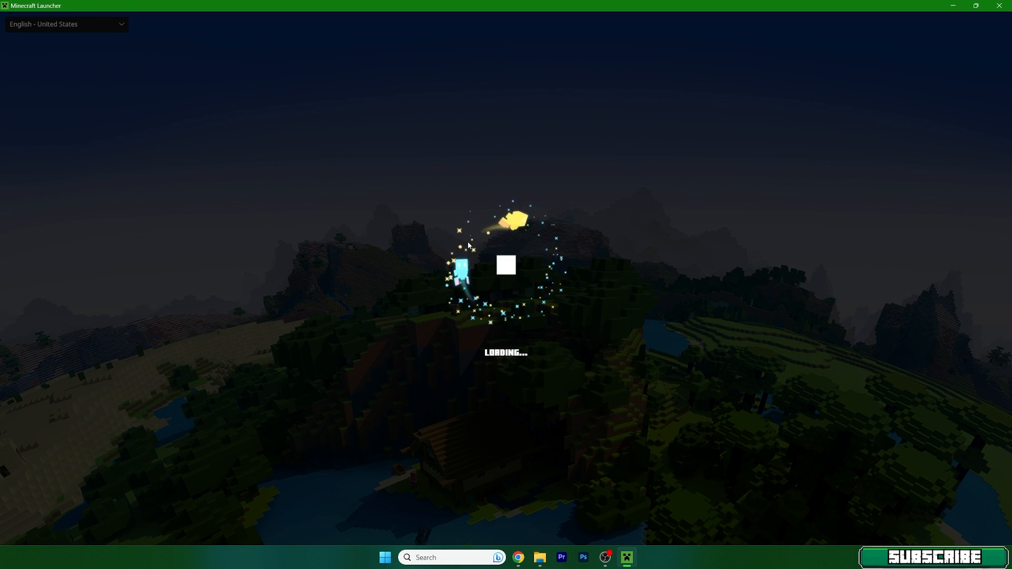
pyautogui.moveTo(219, 328)
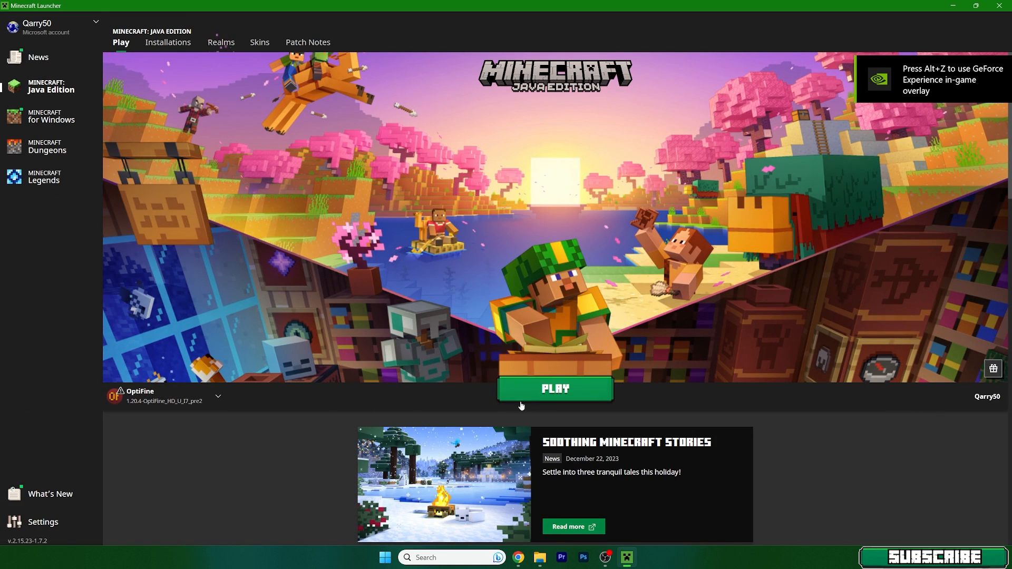
# Step: Retry after the failed launch by switching the installation to Latest release 1.20.4 and playing
pyautogui.click(555, 390)
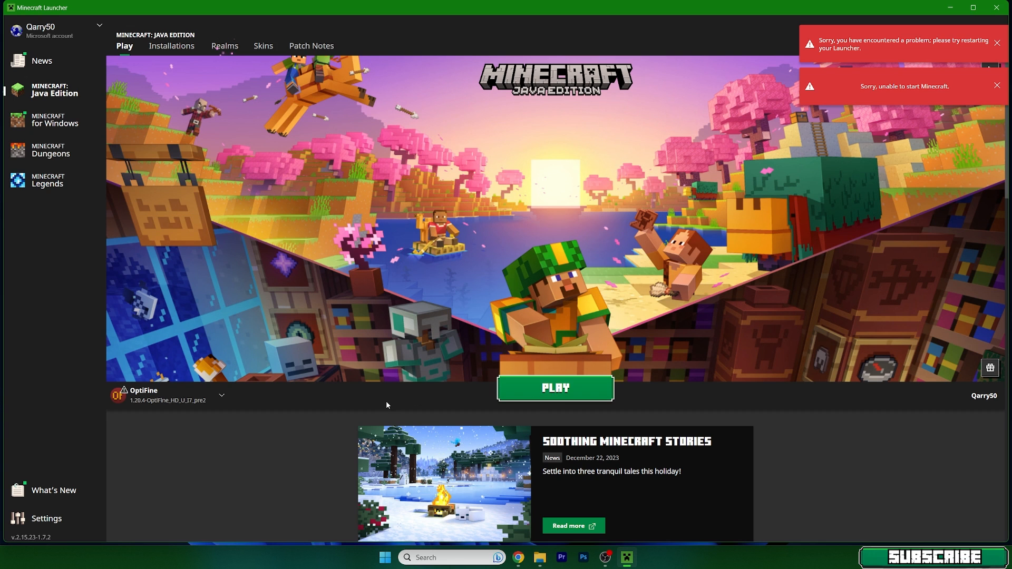
pyautogui.click(222, 395)
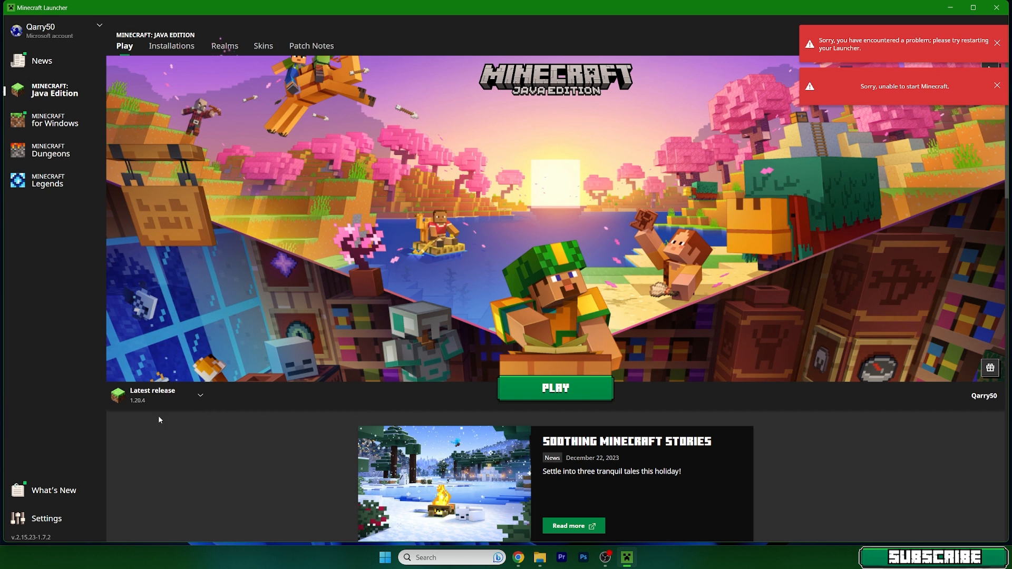
pyautogui.click(555, 388)
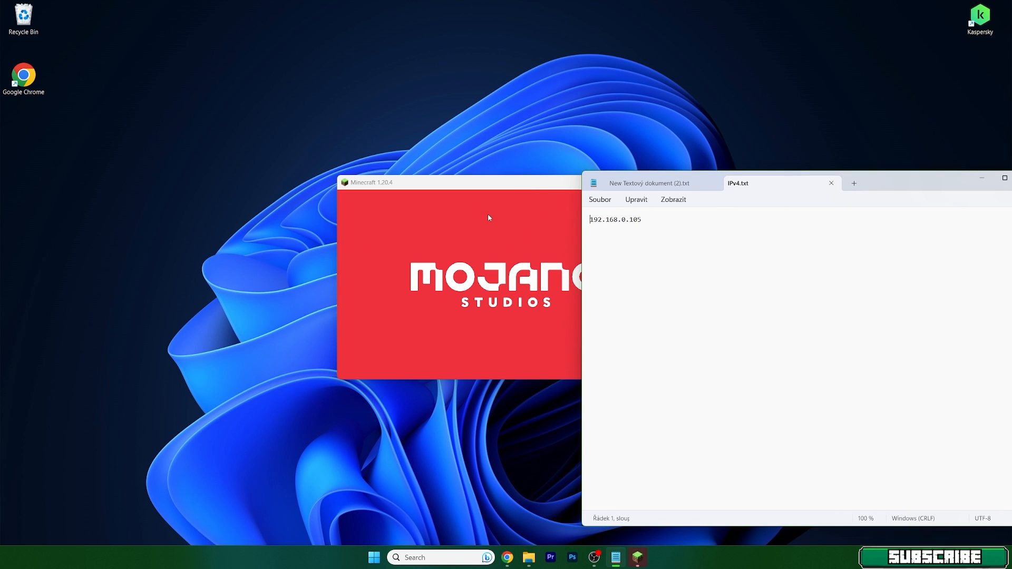
# Step: Select 192.168.0.105 in IPv4.txt, then load a world from the Singleplayer list
pyautogui.doubleClick(615, 220)
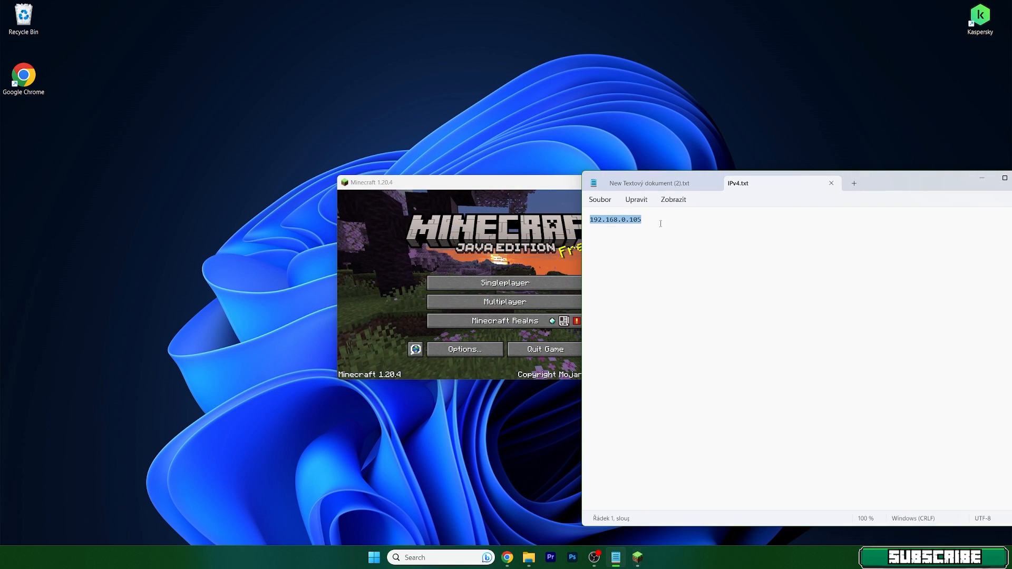
pyautogui.click(644, 220)
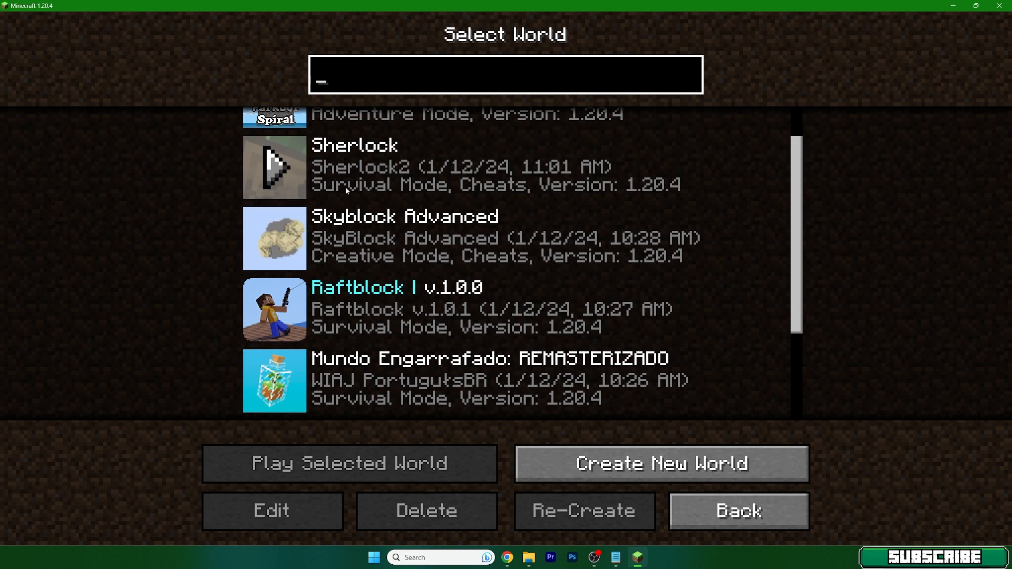
pyautogui.click(350, 463)
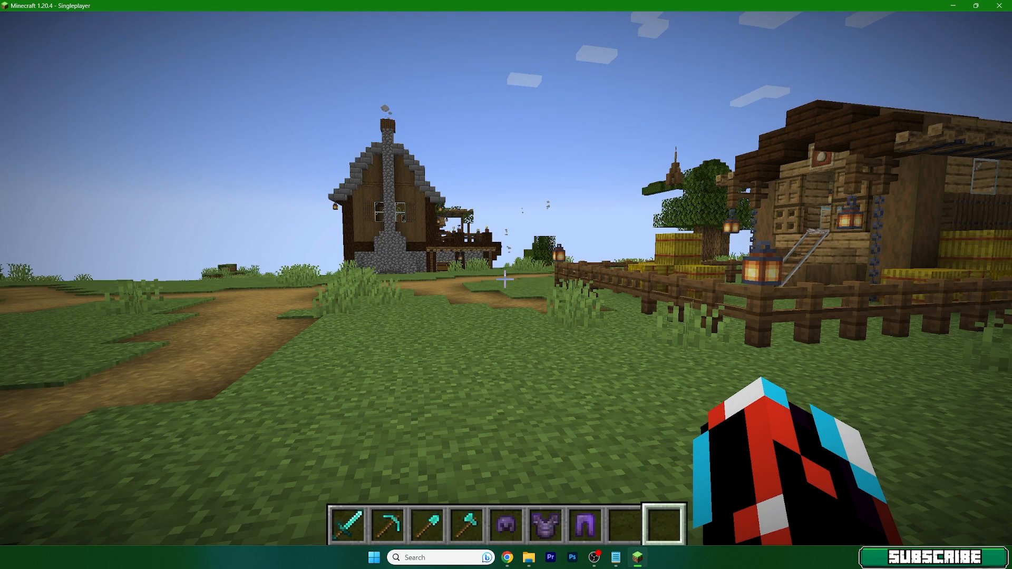
# Step: From the Esc menu, start the LAN world in Survival with cheats, port 61685
pyautogui.press('Escape')
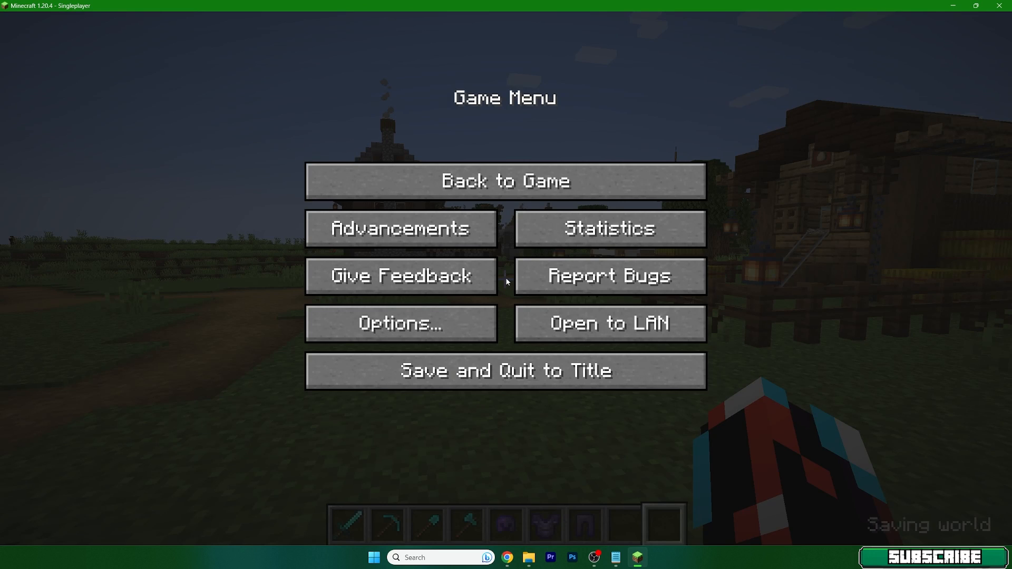
pyautogui.click(613, 323)
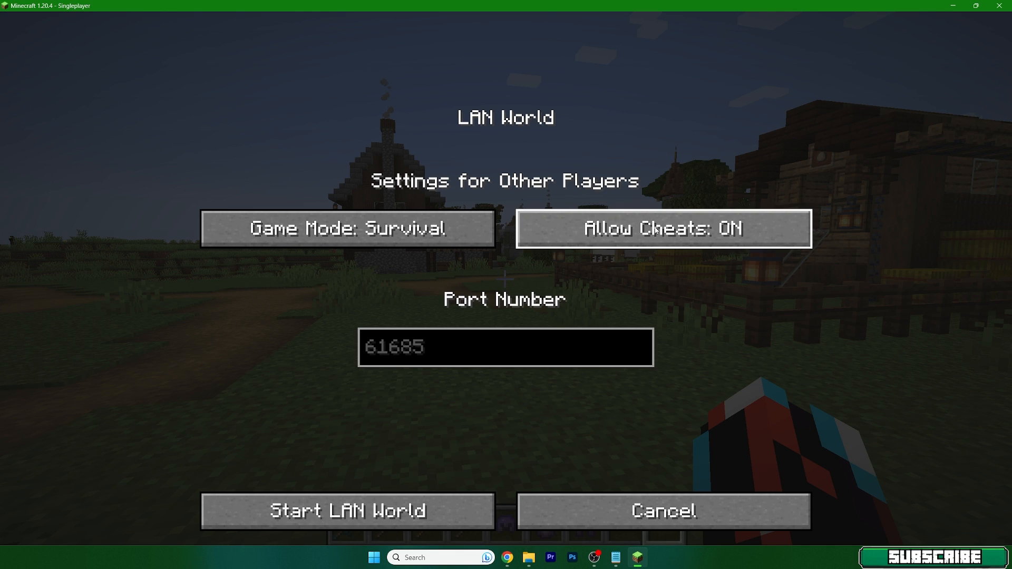
pyautogui.moveTo(608, 271)
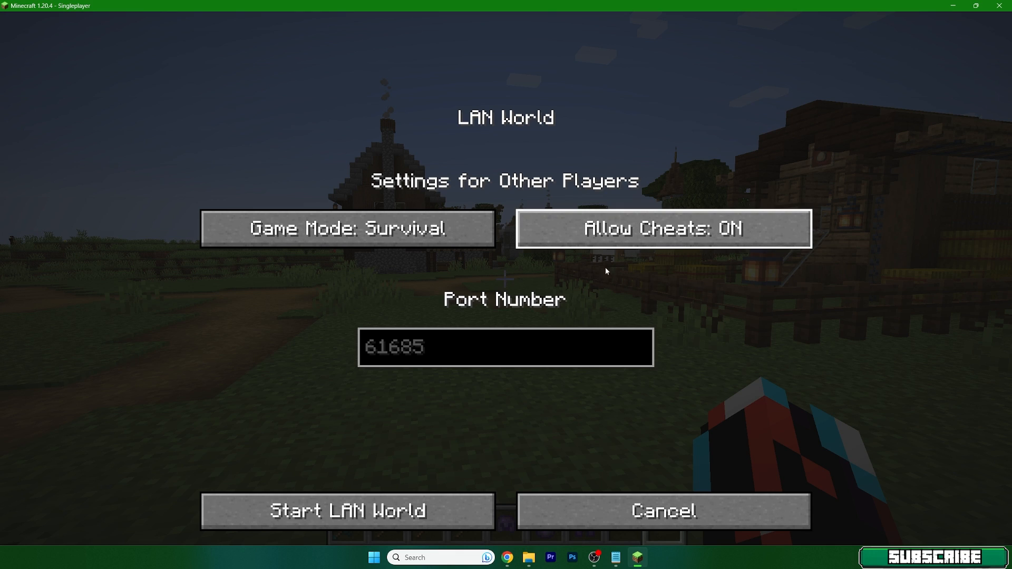
pyautogui.moveTo(324, 271)
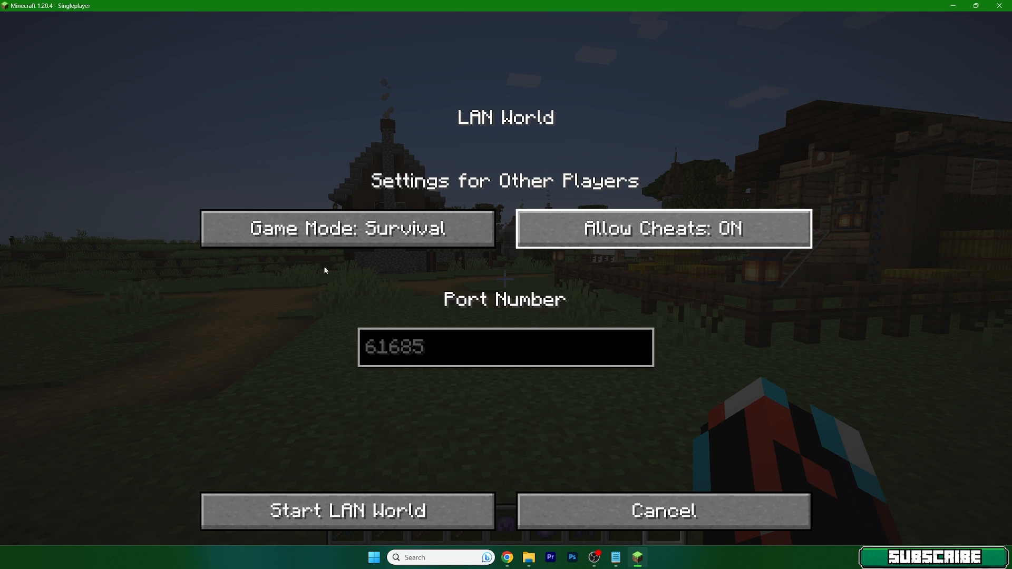
pyautogui.moveTo(377, 291)
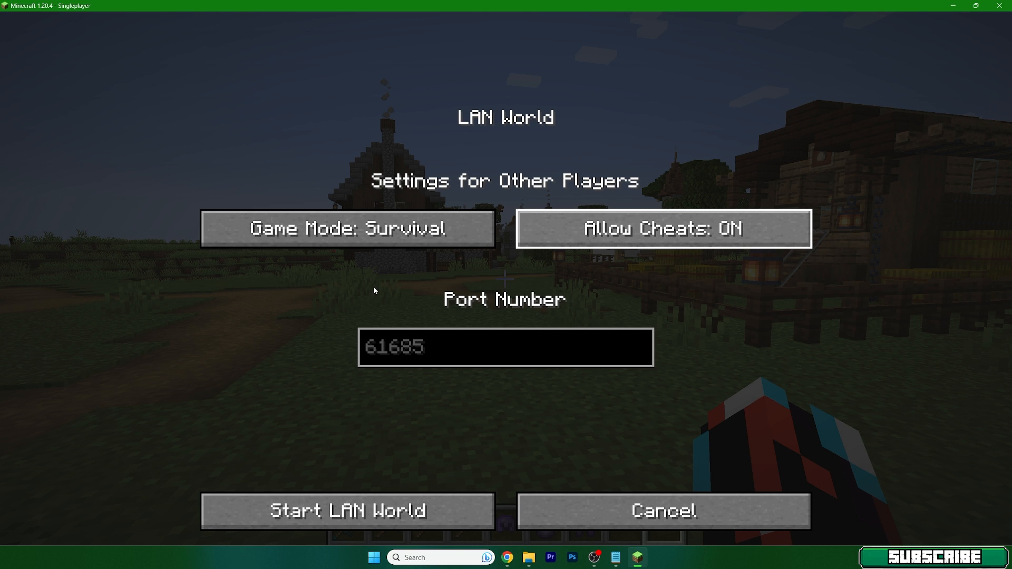
pyautogui.moveTo(561, 324)
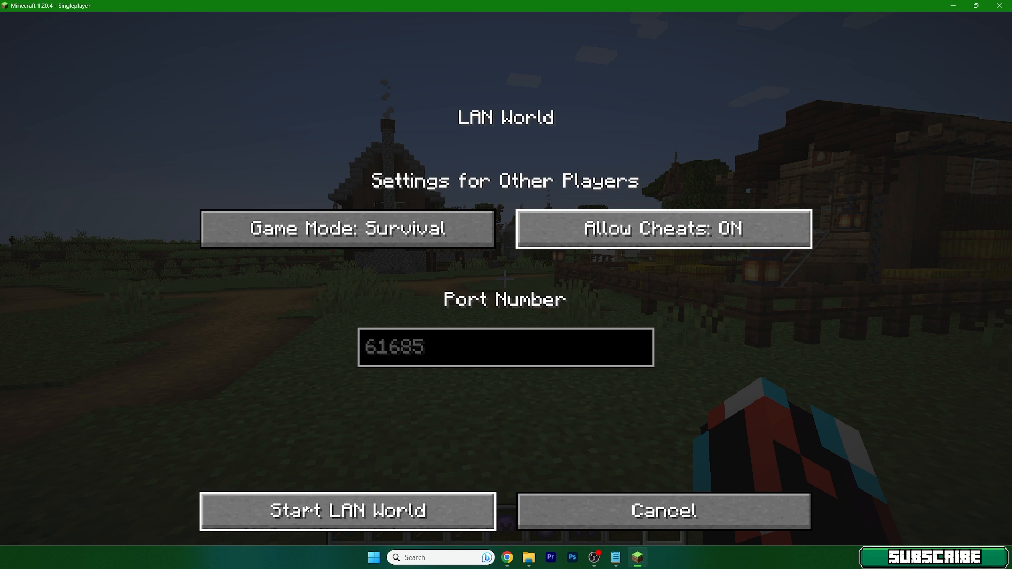
pyautogui.click(347, 511)
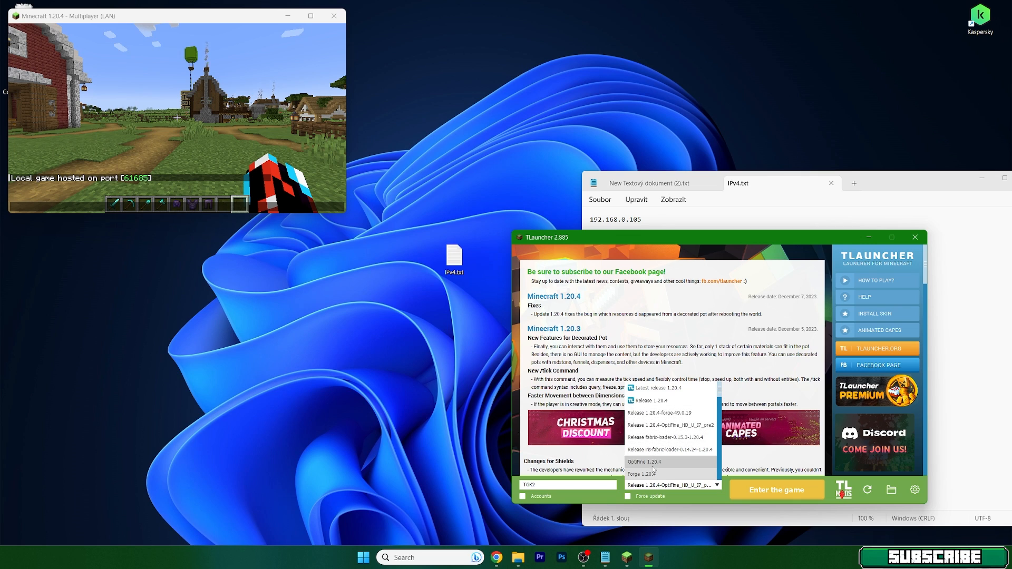
# Step: Select latest release 1.20.4 in TLauncher and enter the game
pyautogui.click(658, 388)
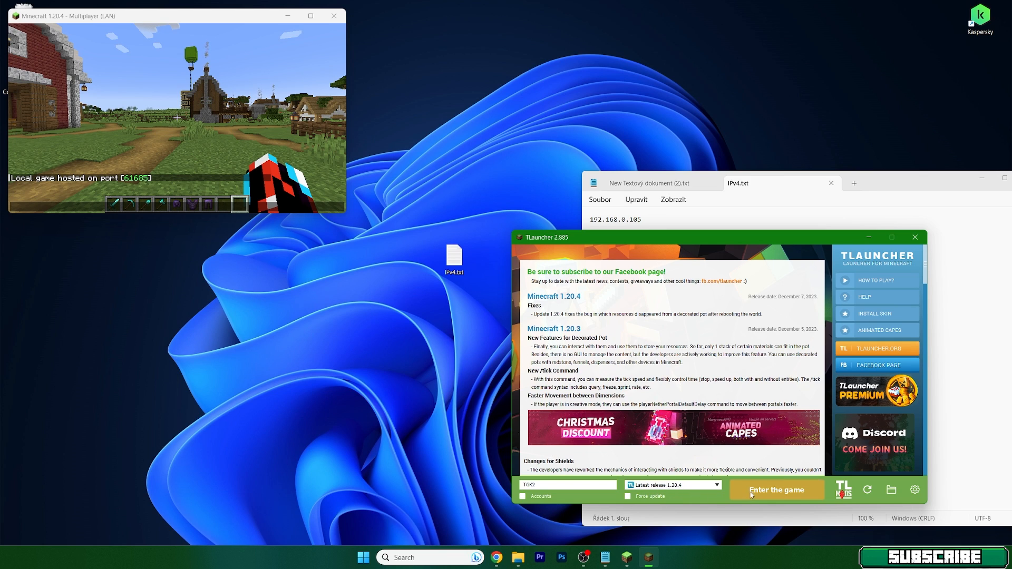
pyautogui.click(778, 490)
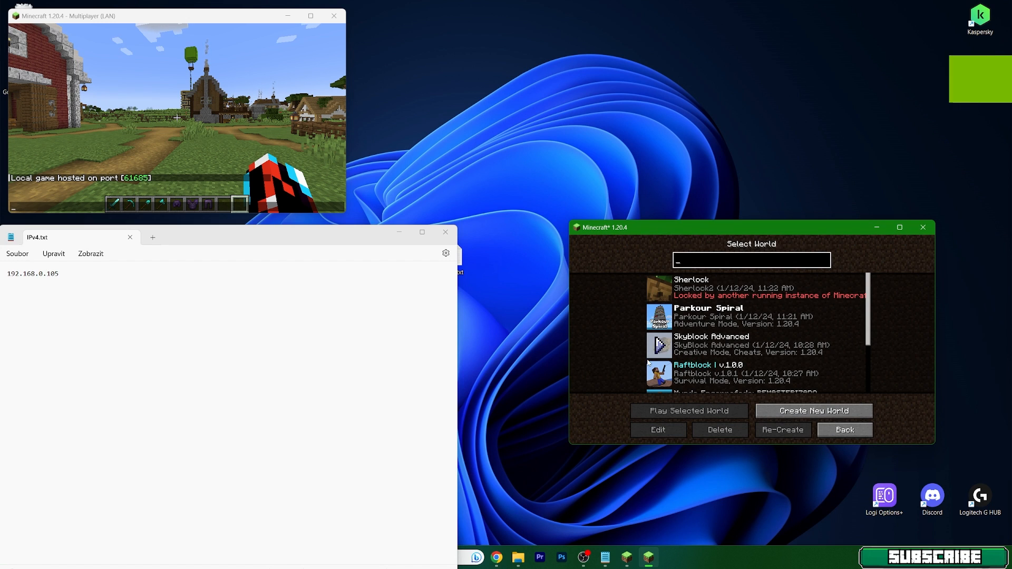
# Step: Add a Multiplayer server at 192.168.0.105:61685, save it, and join Minecraft Server
pyautogui.click(845, 430)
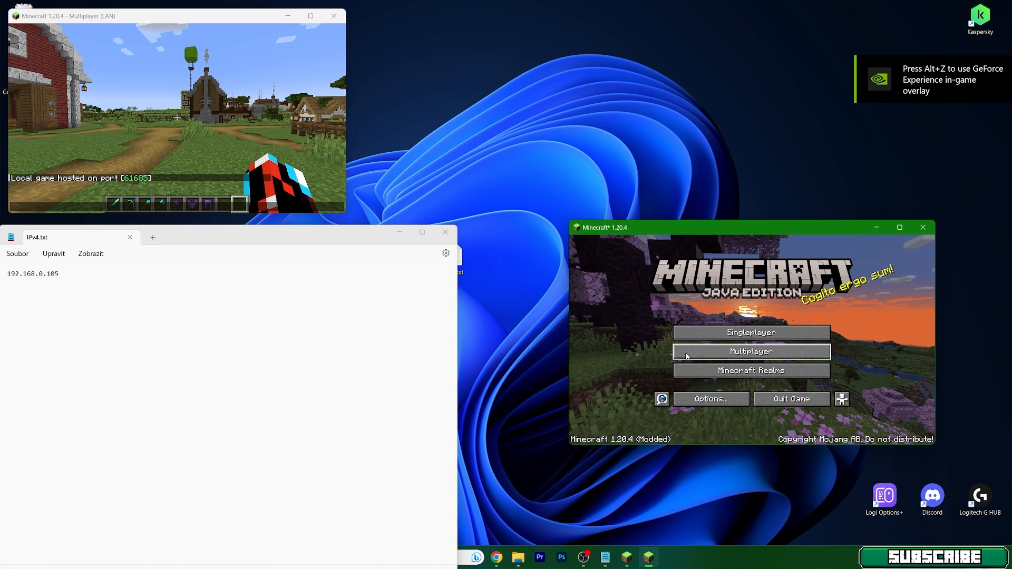
pyautogui.click(751, 352)
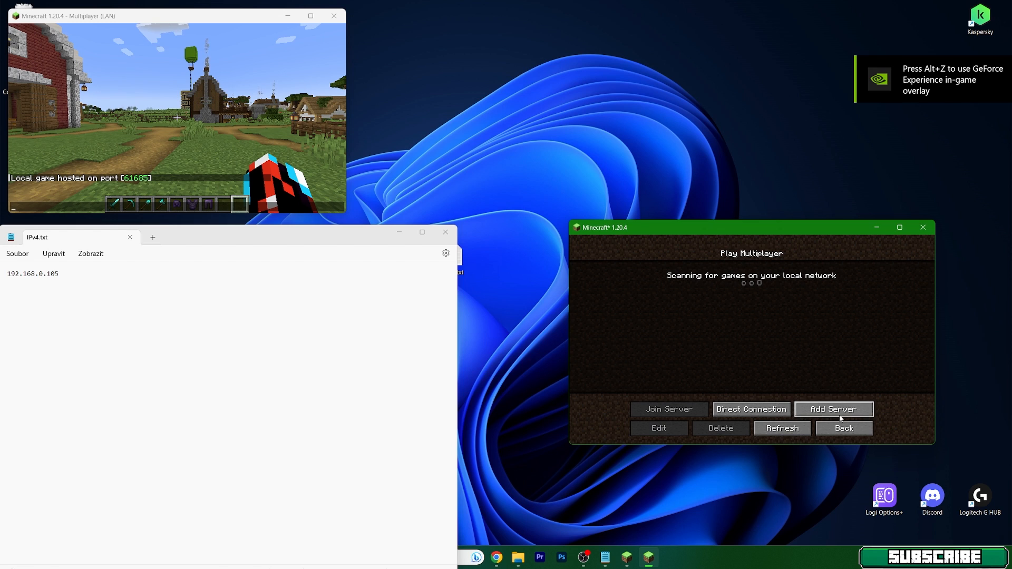
pyautogui.click(834, 409)
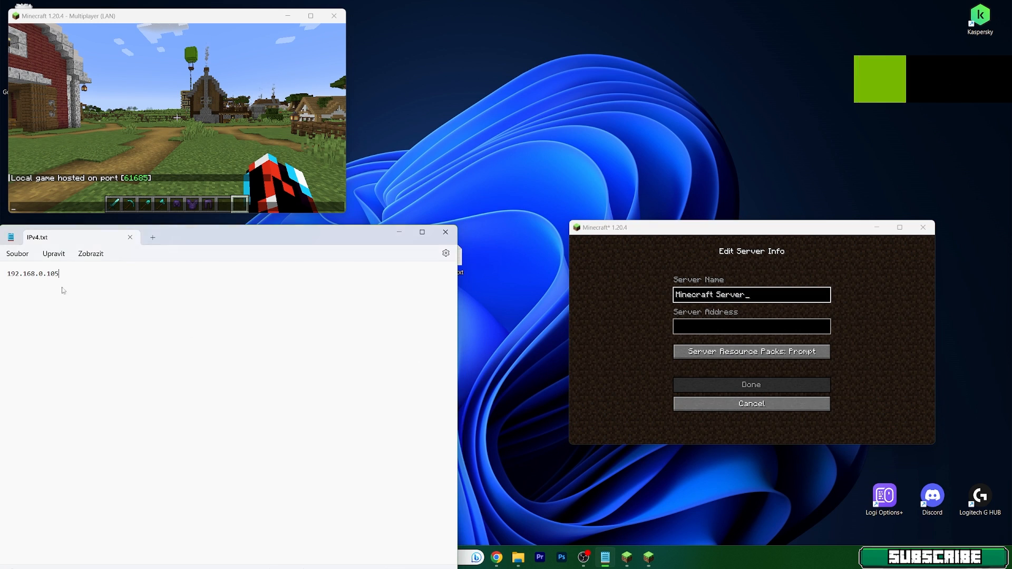
pyautogui.write('192.168.0.105')
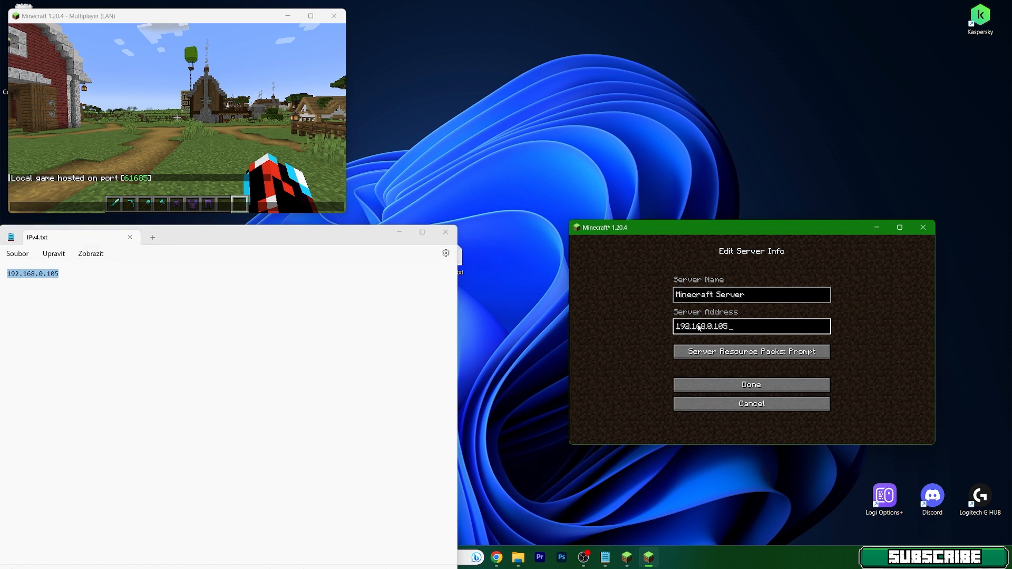
pyautogui.write(':')
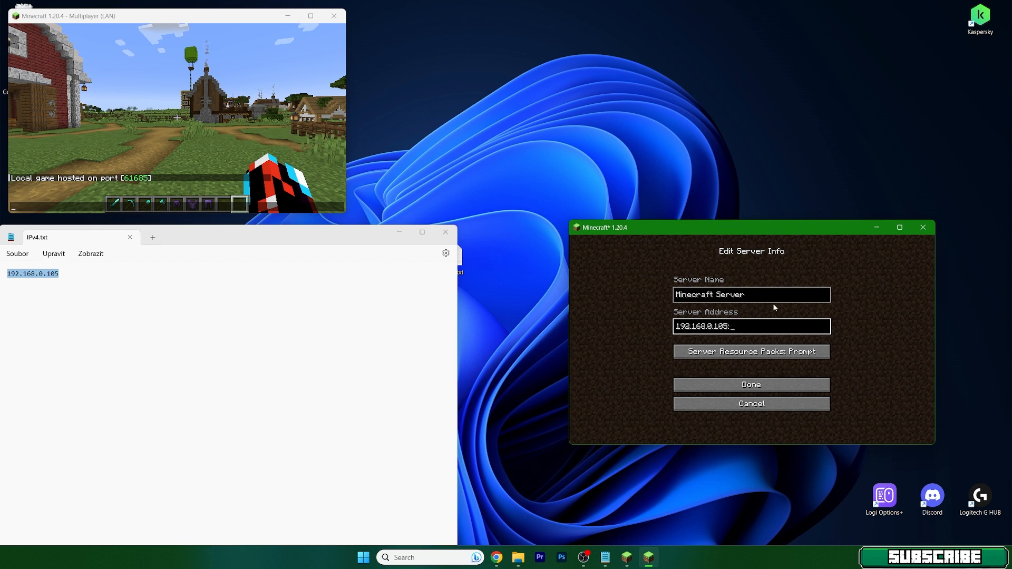
pyautogui.write('61685')
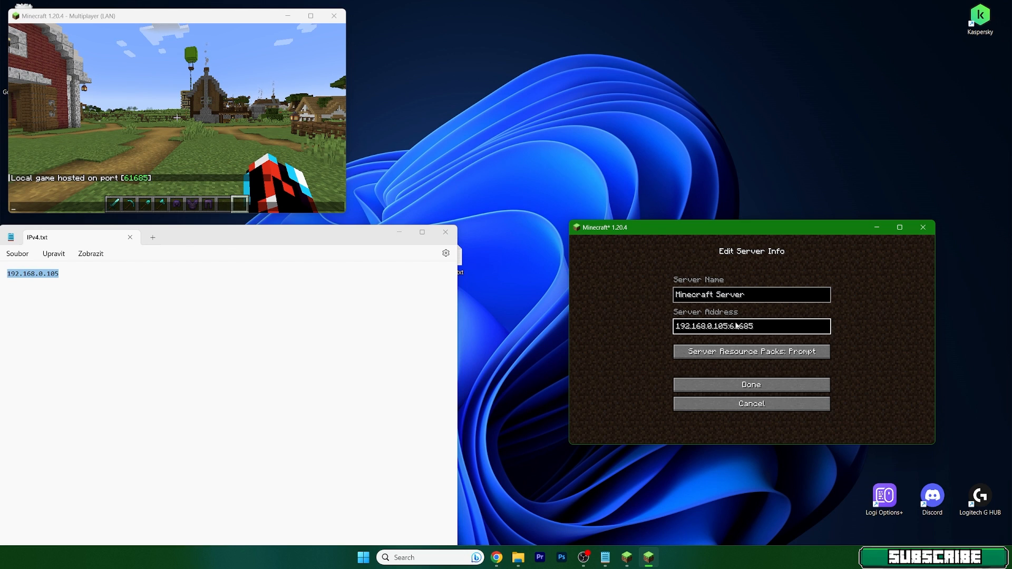
pyautogui.click(752, 385)
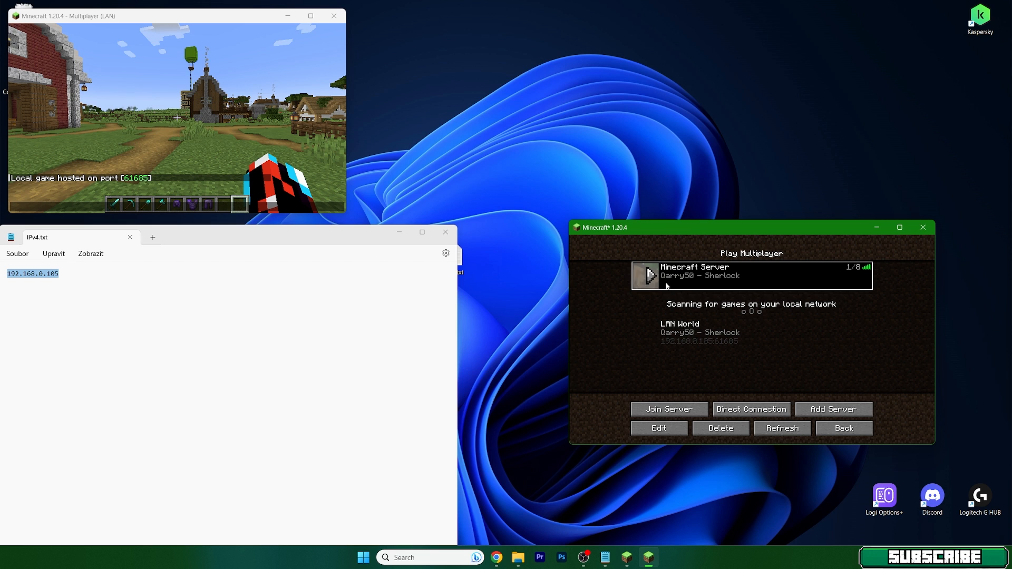
pyautogui.click(669, 409)
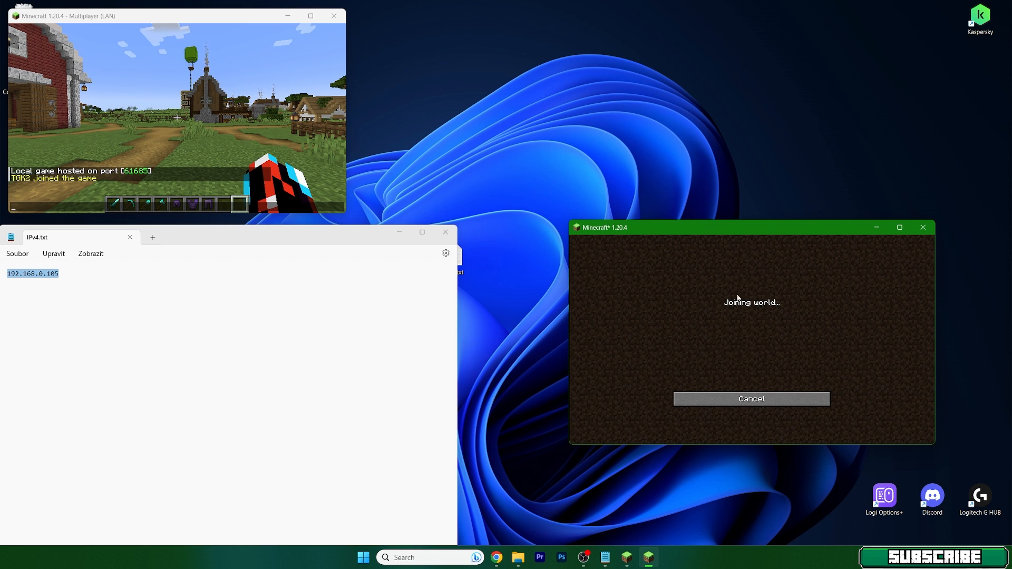